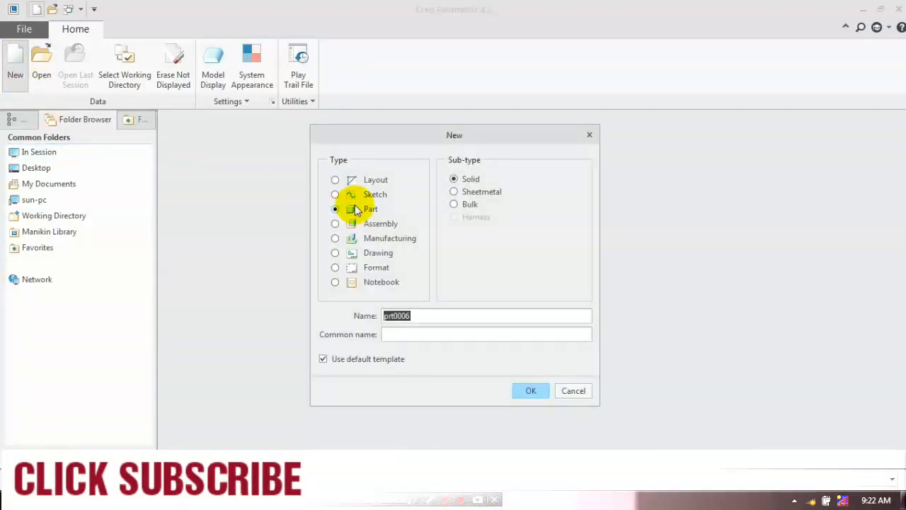
- Create a new solid part with the mmns_part_solid template instead of the default
{"action": "left_click", "coordinate": [323, 359]}
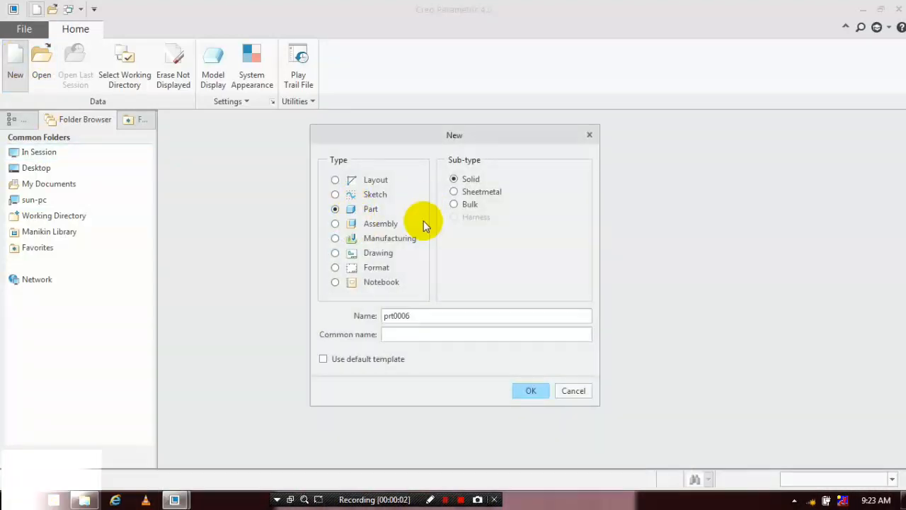
{"action": "left_click", "coordinate": [531, 391]}
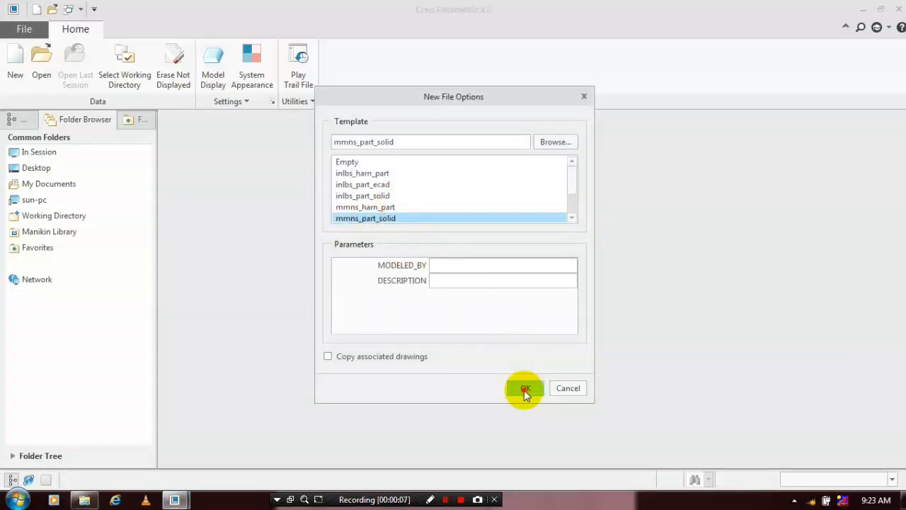
{"action": "left_click", "coordinate": [525, 388]}
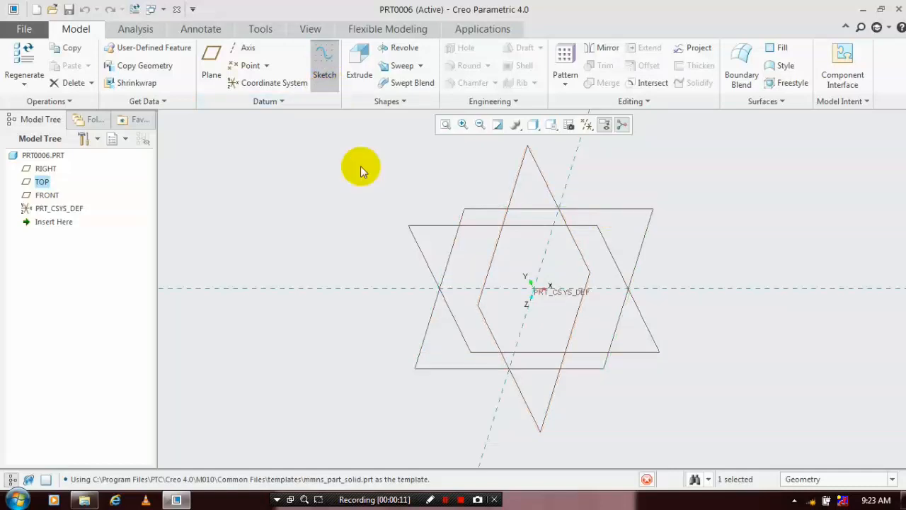
- Sketch a rectangle on the TOP plane and extrude it into solid block Extrude 1
{"action": "left_click", "coordinate": [323, 64]}
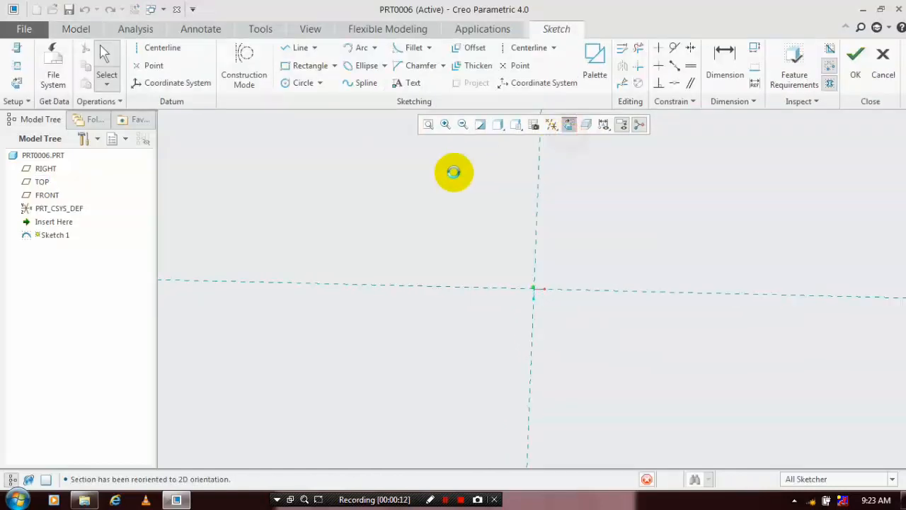
{"action": "left_click", "coordinate": [334, 65]}
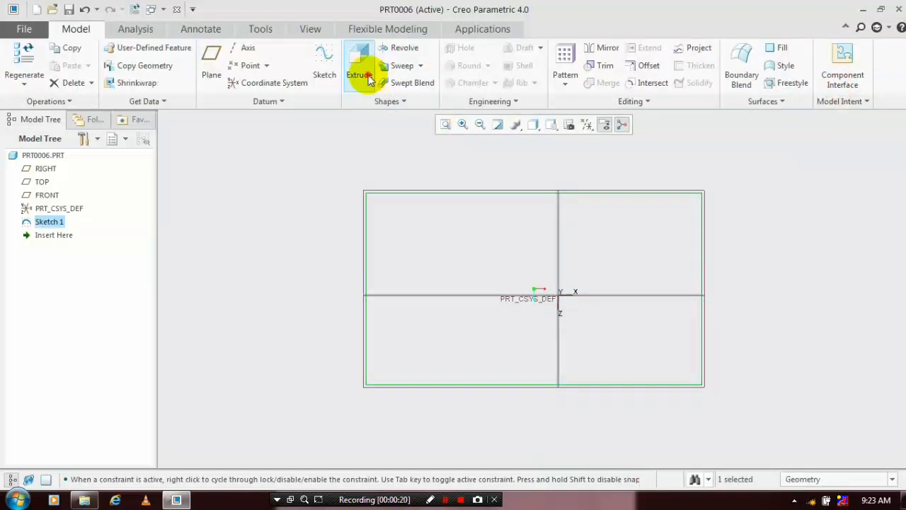
{"action": "left_click", "coordinate": [360, 64]}
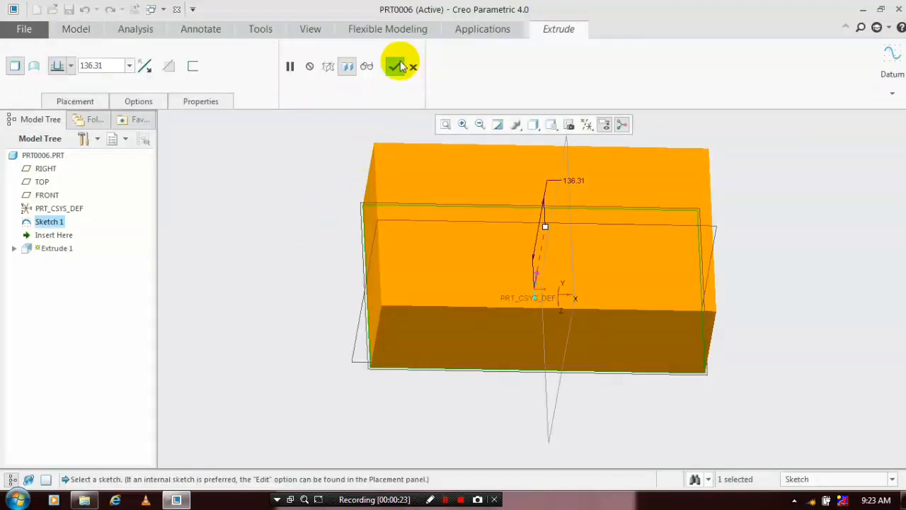
{"action": "left_click", "coordinate": [395, 66]}
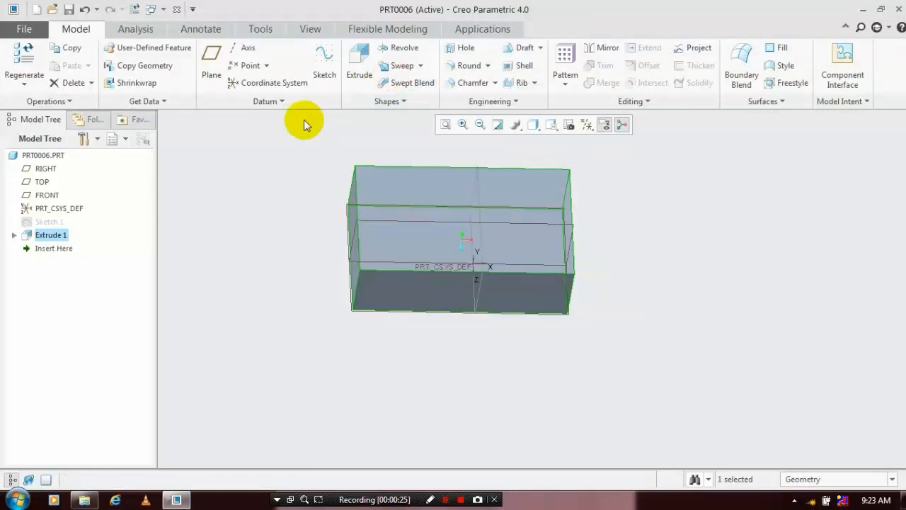
- Apply the blue appearance to the block from the View tab's Appearances gallery
{"action": "left_click", "coordinate": [310, 29]}
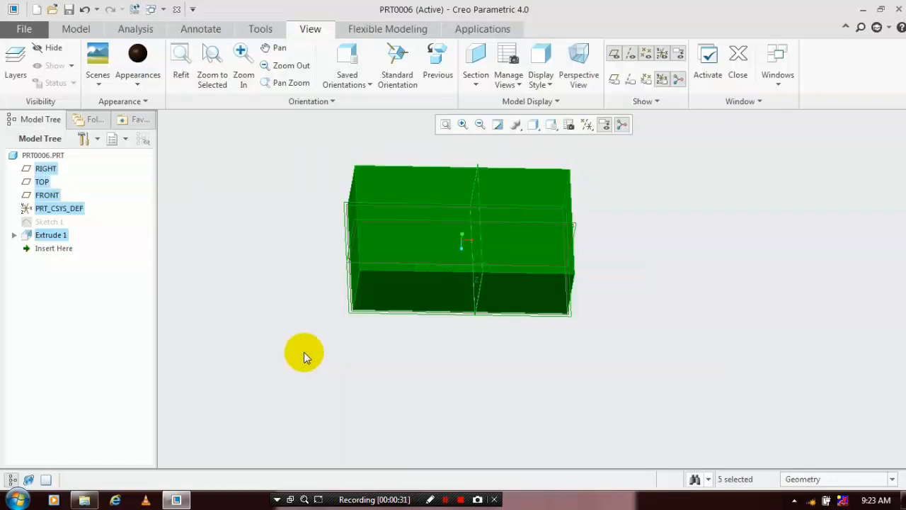
{"action": "left_click", "coordinate": [138, 67]}
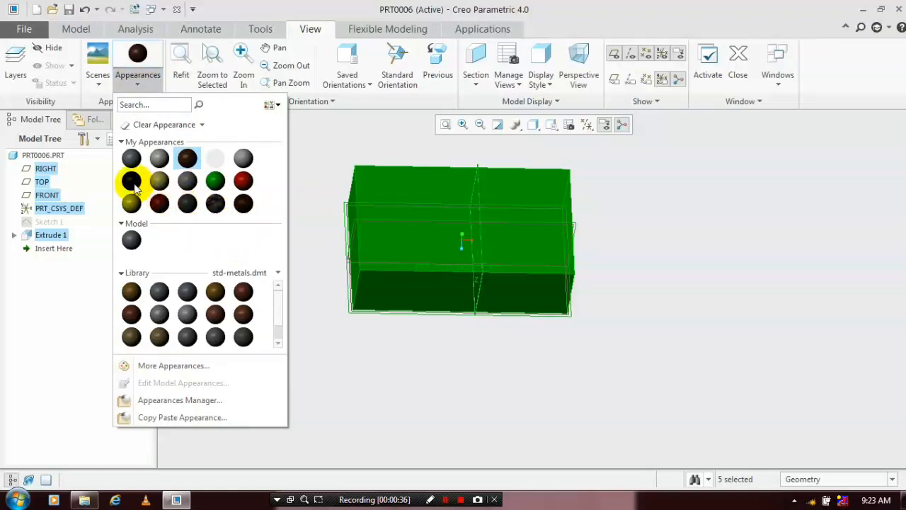
{"action": "left_click", "coordinate": [131, 181]}
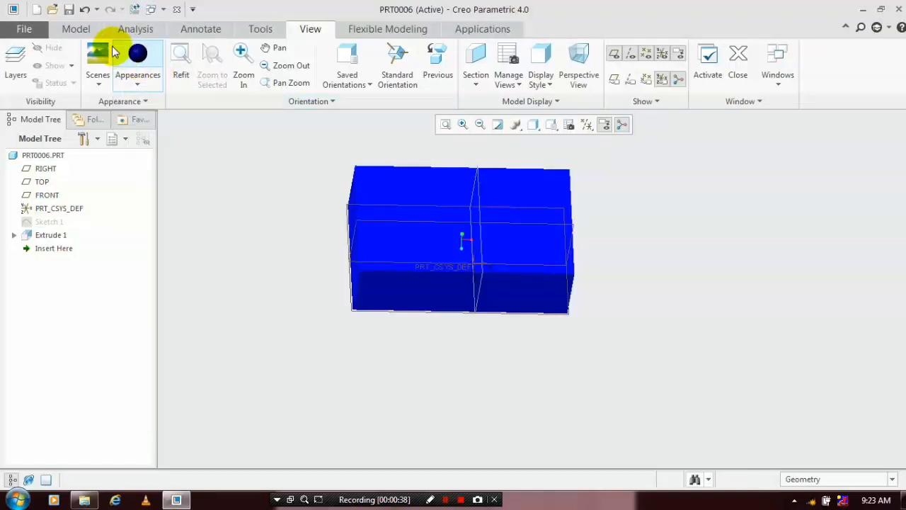
{"action": "left_click", "coordinate": [76, 29]}
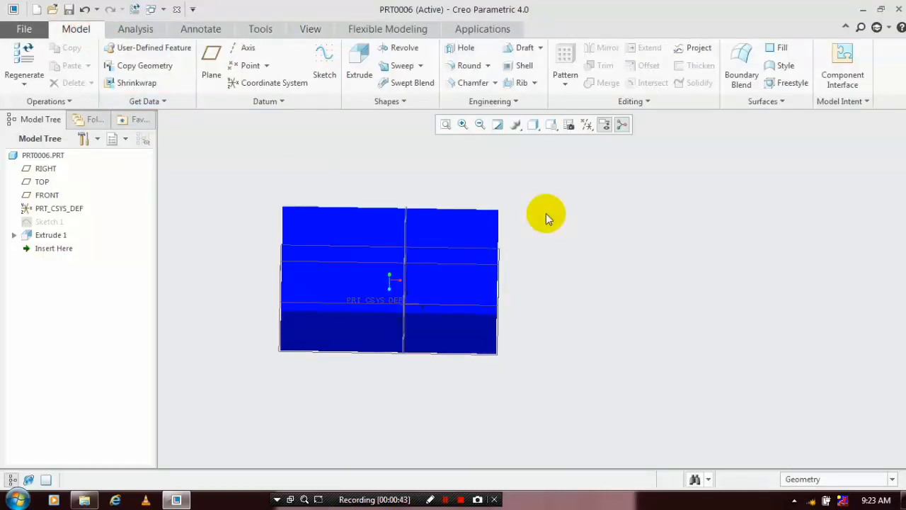
- Hide datum planes and open Sketch 2 on the top face, viewed straight on
{"action": "left_click", "coordinate": [587, 125]}
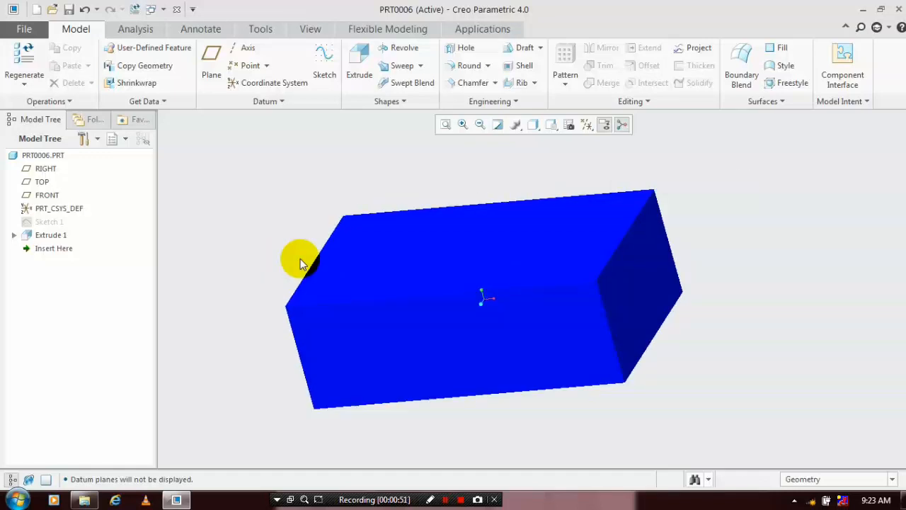
{"action": "mouse_move", "coordinate": [317, 146]}
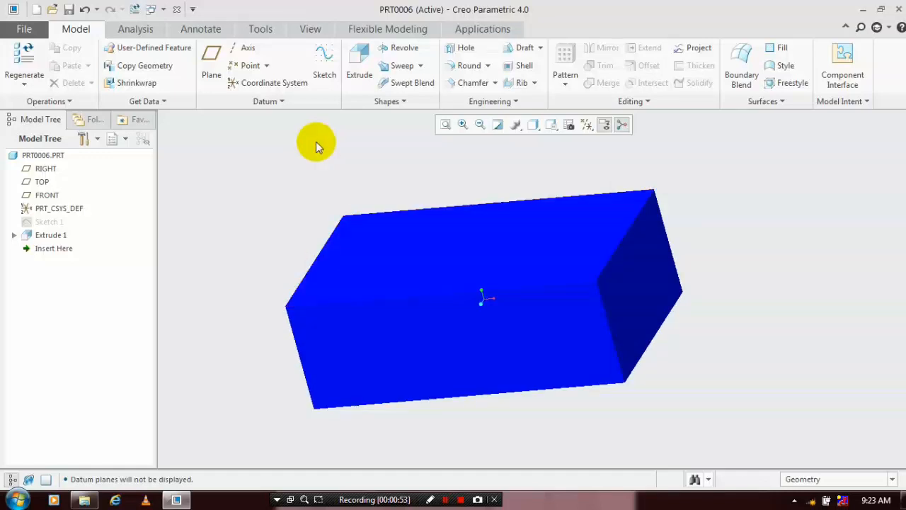
{"action": "left_click", "coordinate": [324, 64]}
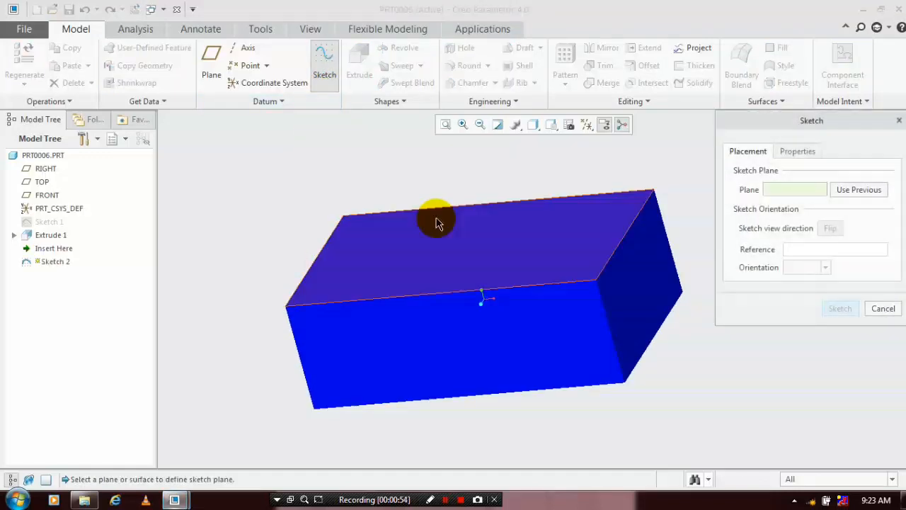
{"action": "left_click", "coordinate": [436, 224]}
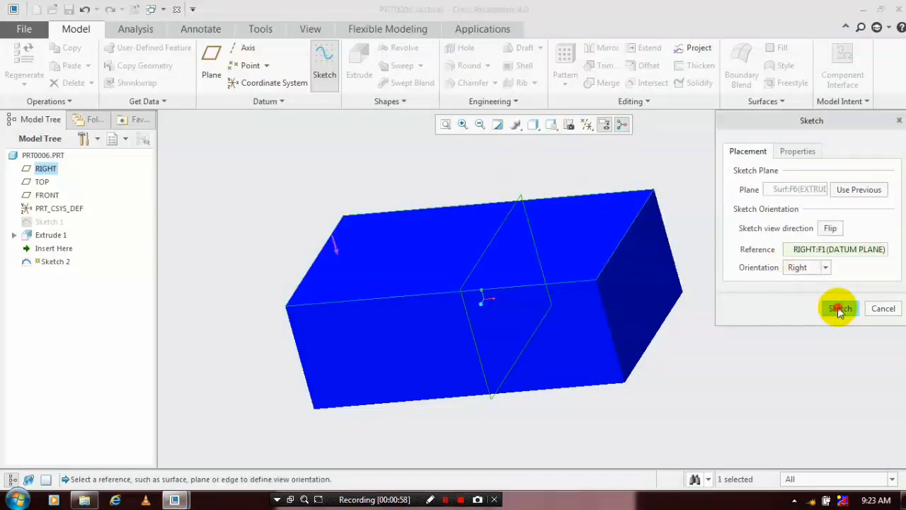
{"action": "left_click", "coordinate": [839, 308]}
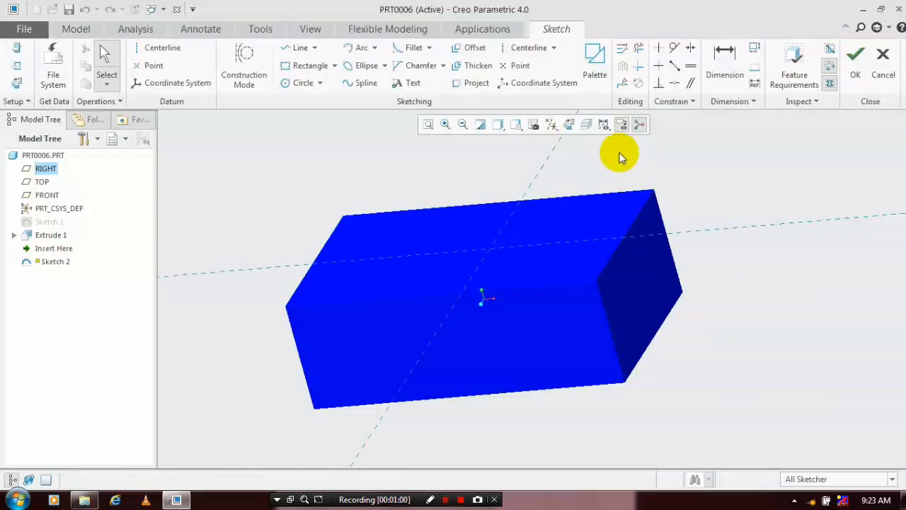
{"action": "left_click", "coordinate": [533, 124]}
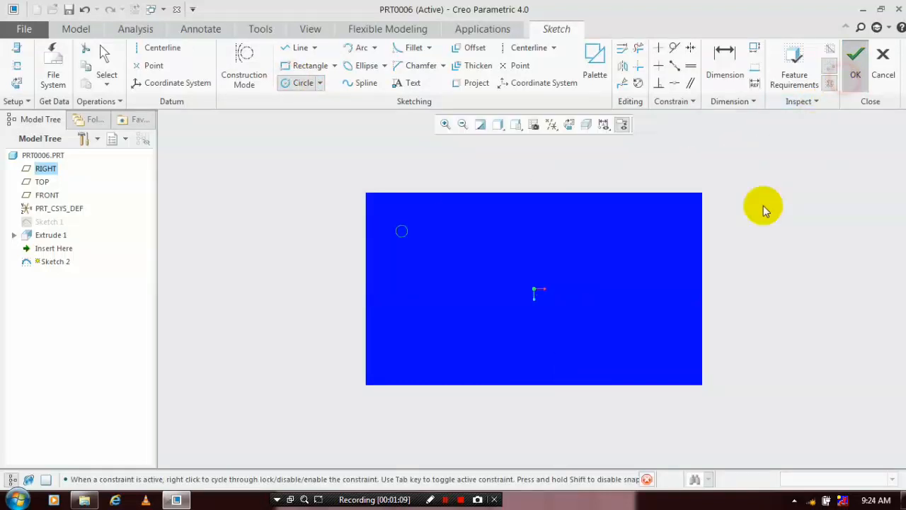
- Extrude the circle sketch 25.00 mm into pin Extrude 2
{"action": "left_click", "coordinate": [854, 55]}
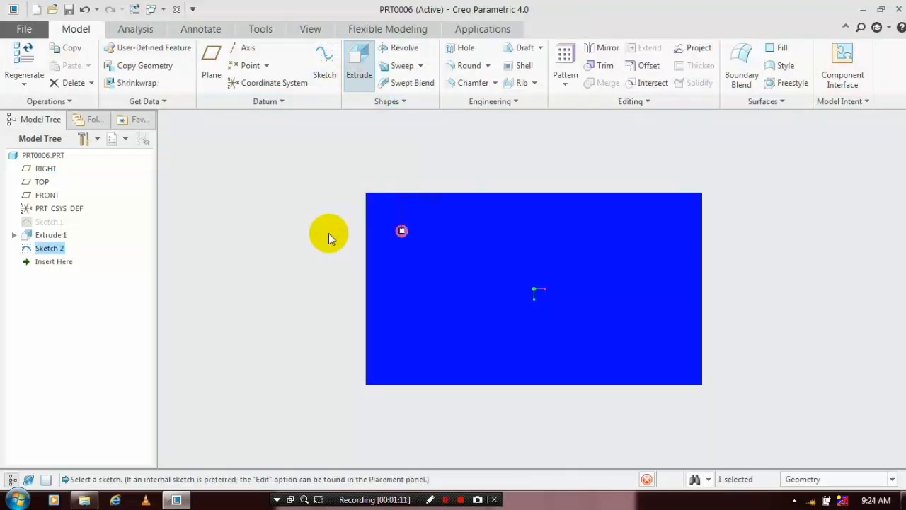
{"action": "left_click", "coordinate": [359, 60]}
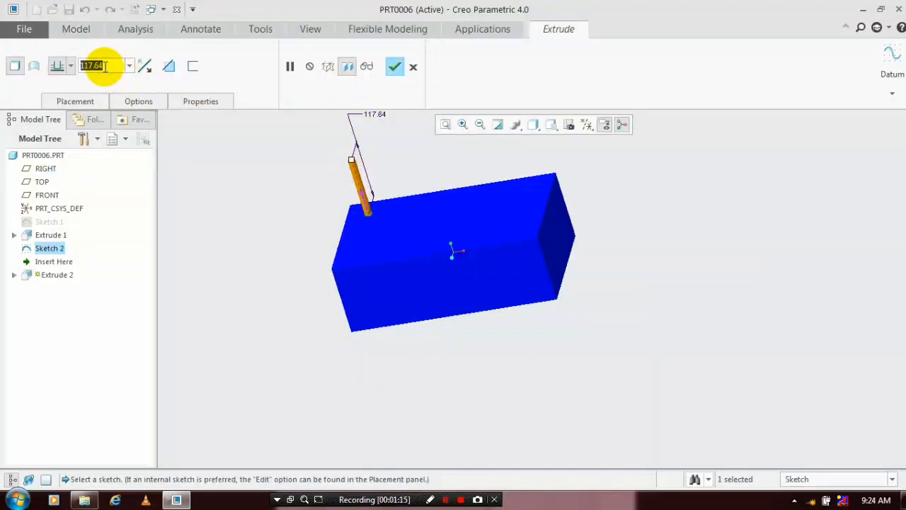
{"action": "type", "text": "25.00"}
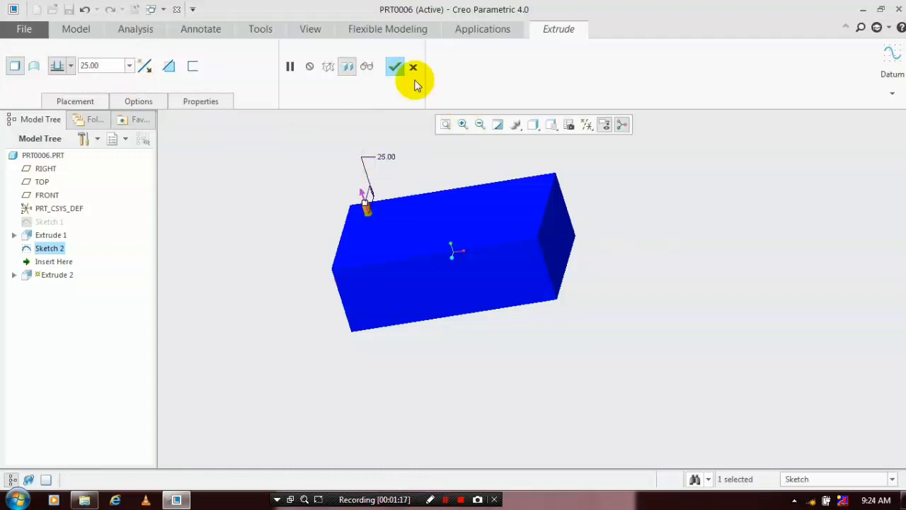
{"action": "left_click", "coordinate": [395, 66]}
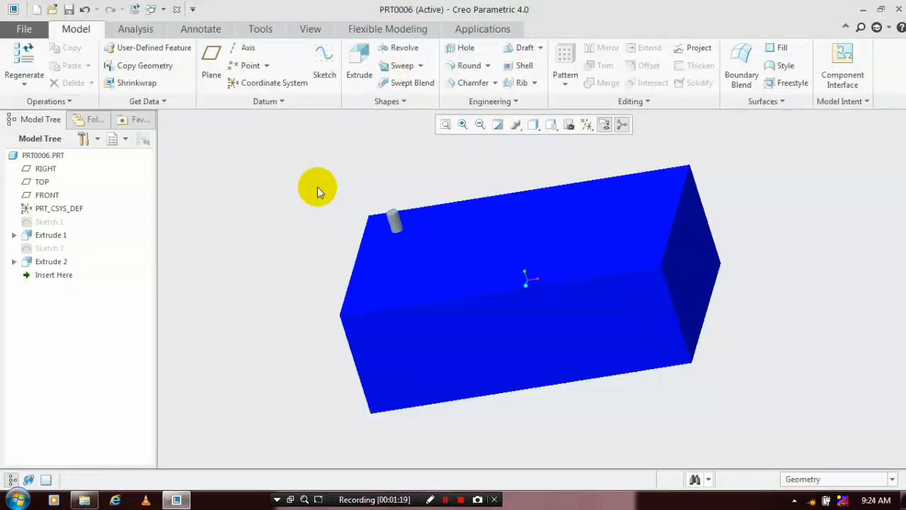
{"action": "mouse_move", "coordinate": [111, 261]}
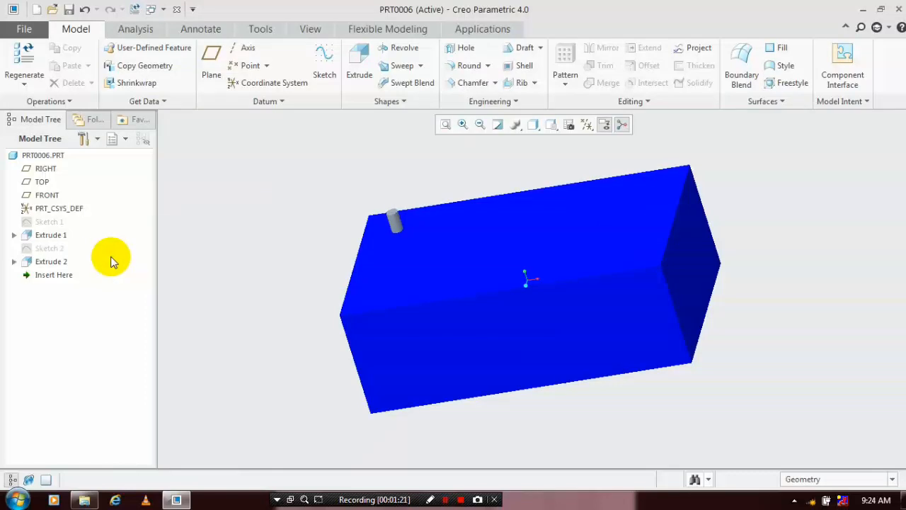
- Start a Pattern of Extrude 2 and set its type to Fill
{"action": "left_click", "coordinate": [51, 262]}
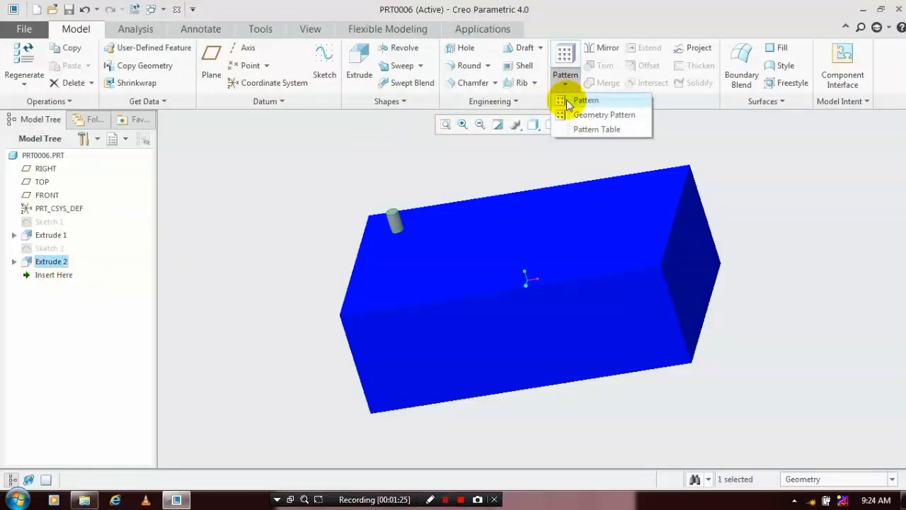
{"action": "left_click", "coordinate": [586, 99]}
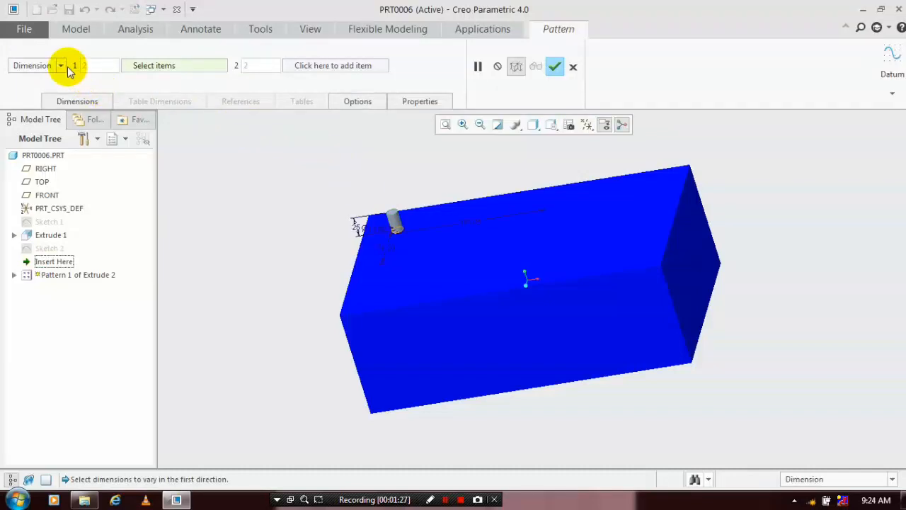
{"action": "left_click", "coordinate": [60, 65]}
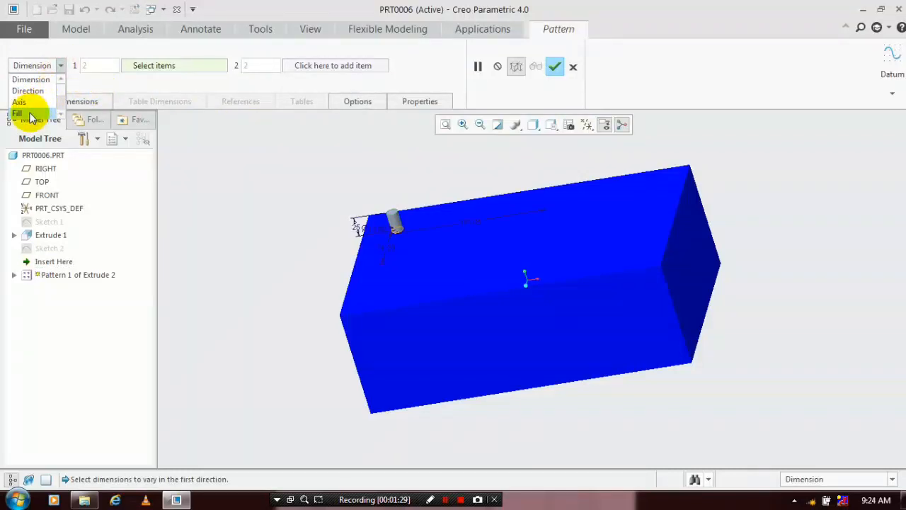
{"action": "mouse_move", "coordinate": [17, 113]}
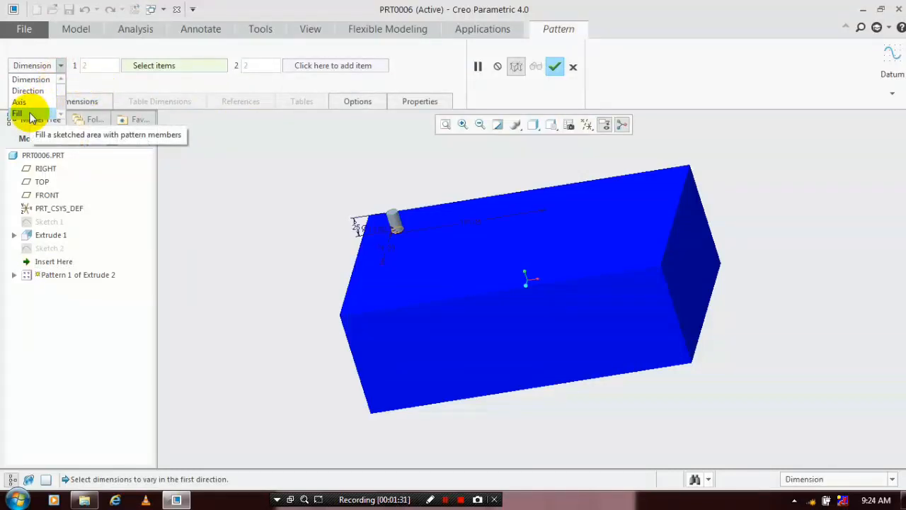
{"action": "left_click", "coordinate": [17, 113]}
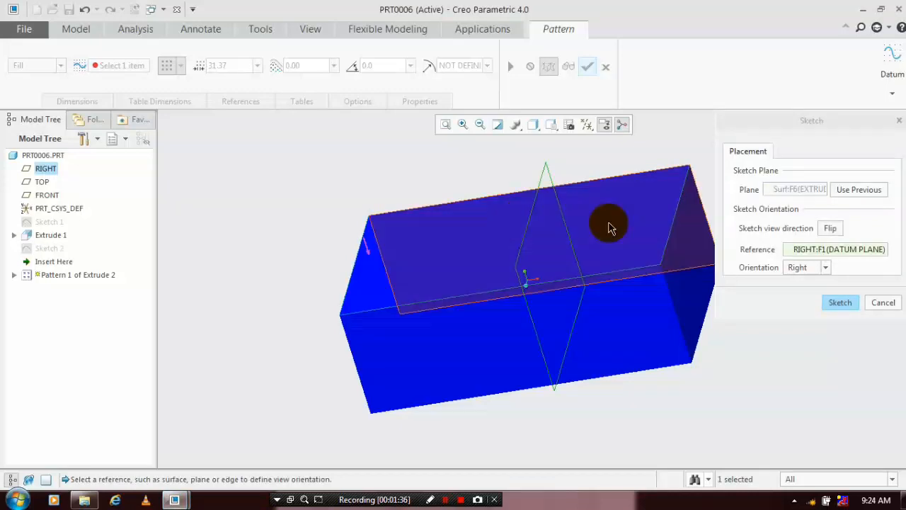
- Sketch an axis-ends ellipse boundary on the top face and finish Pattern 1
{"action": "left_click", "coordinate": [840, 303]}
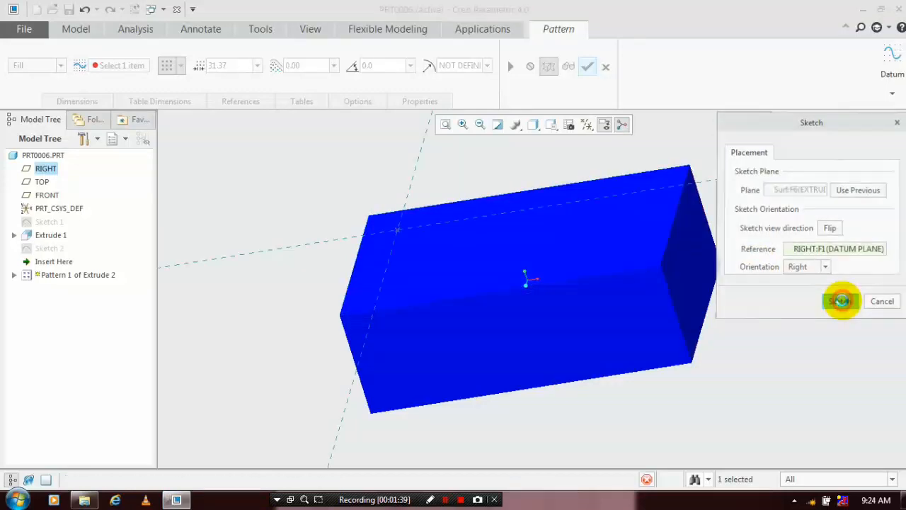
{"action": "left_click", "coordinate": [842, 300]}
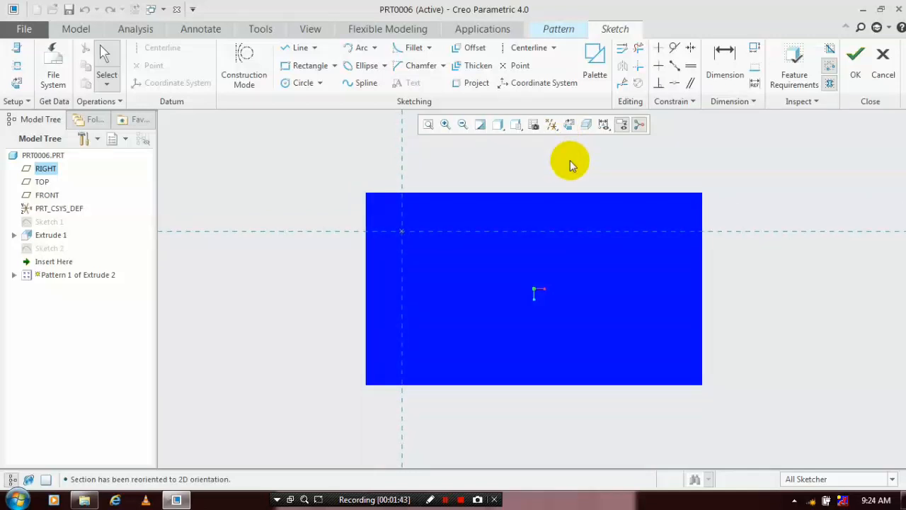
{"action": "mouse_move", "coordinate": [579, 137]}
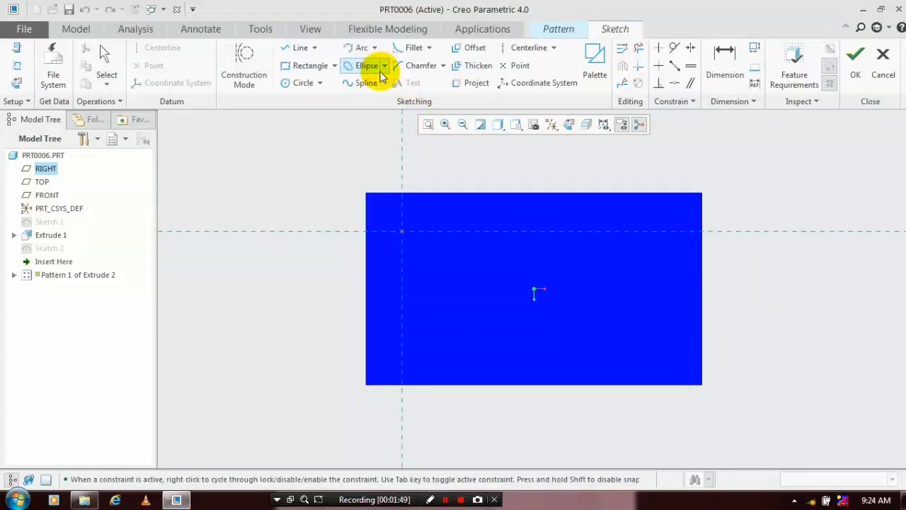
{"action": "left_click", "coordinate": [385, 65]}
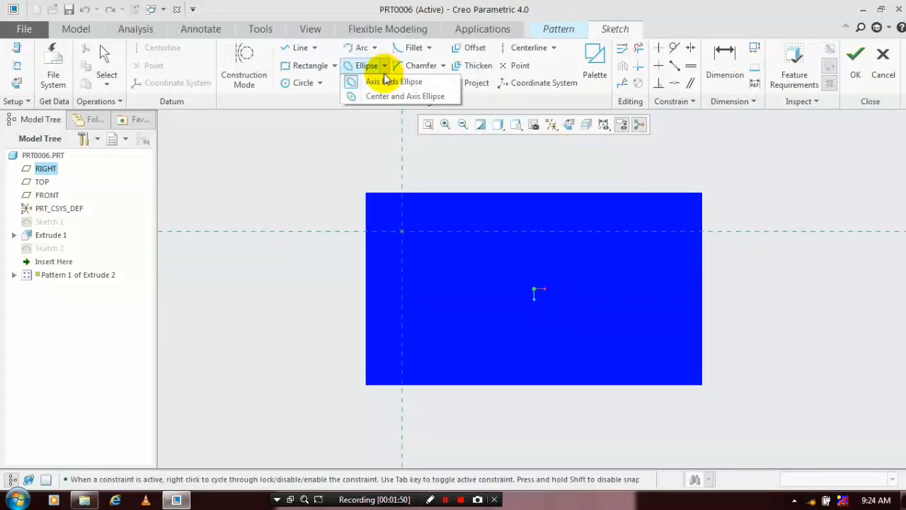
{"action": "left_click", "coordinate": [395, 80]}
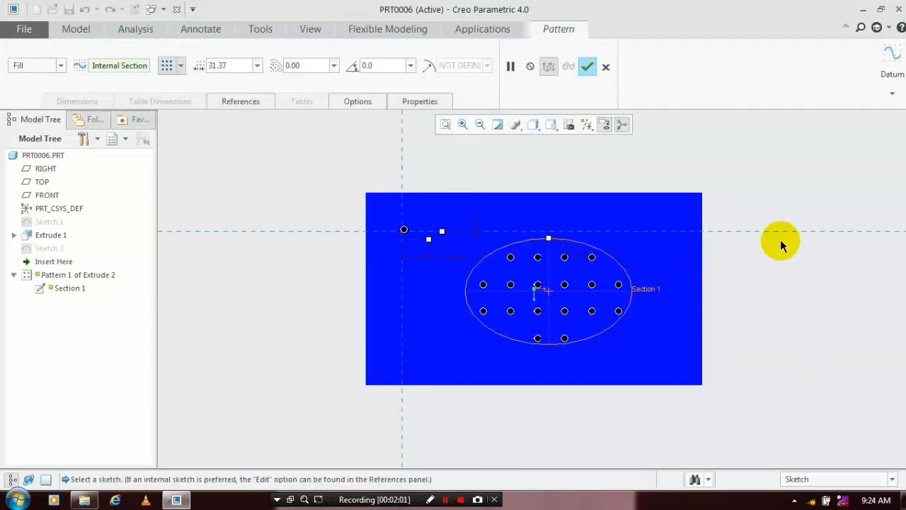
{"action": "mouse_move", "coordinate": [646, 177]}
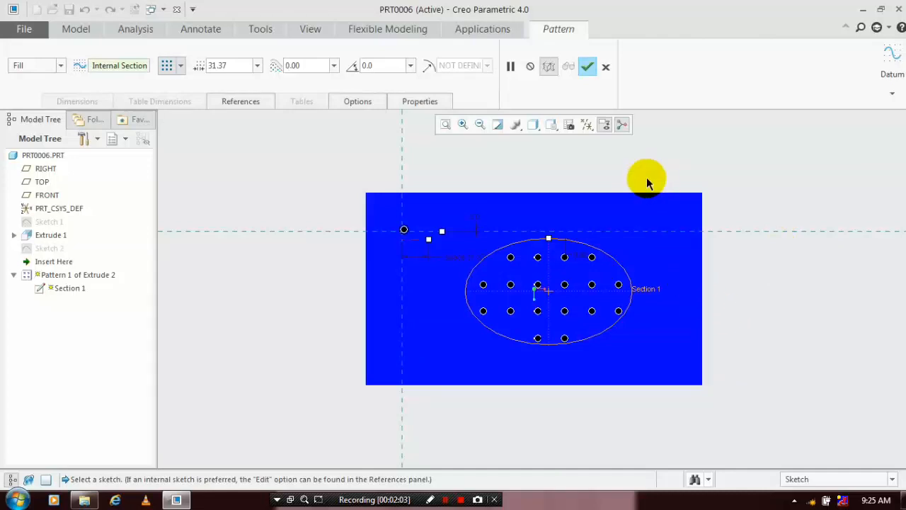
{"action": "left_click", "coordinate": [588, 66]}
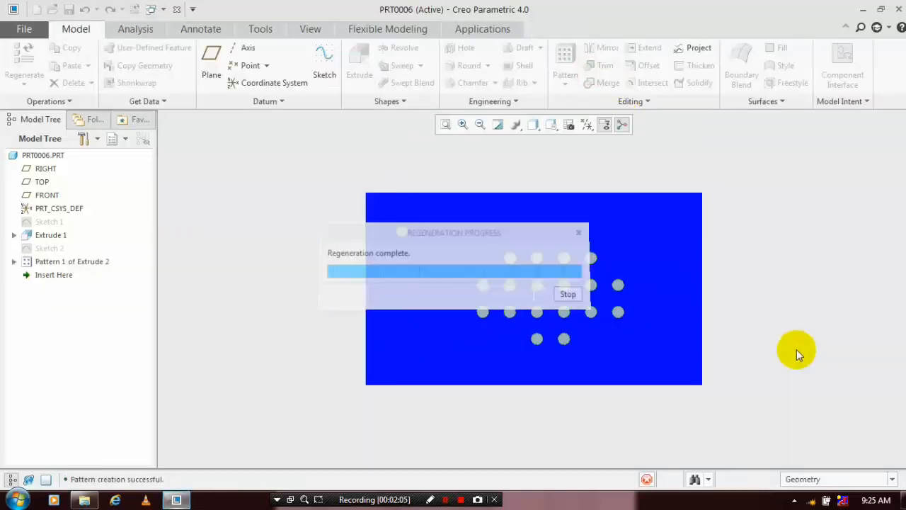